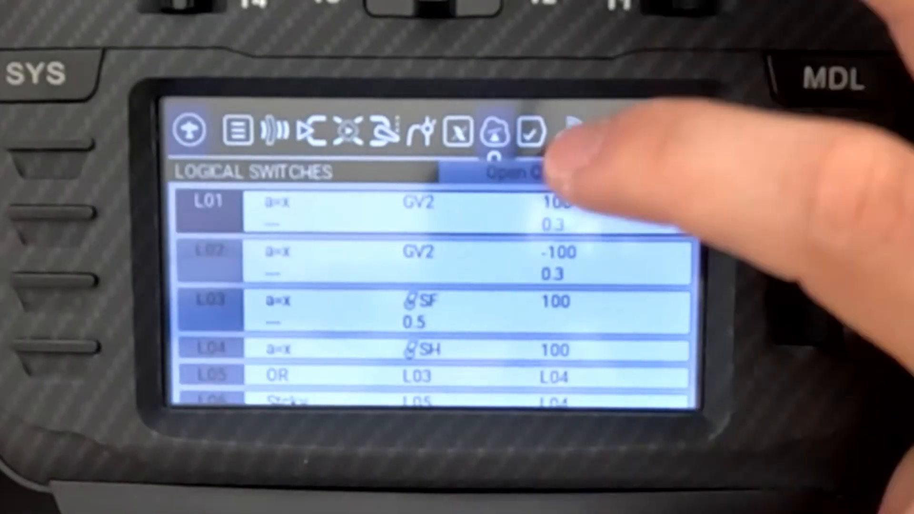
# - Scroll down the logical switch list to reach L10
pyautogui.scroll(-3)
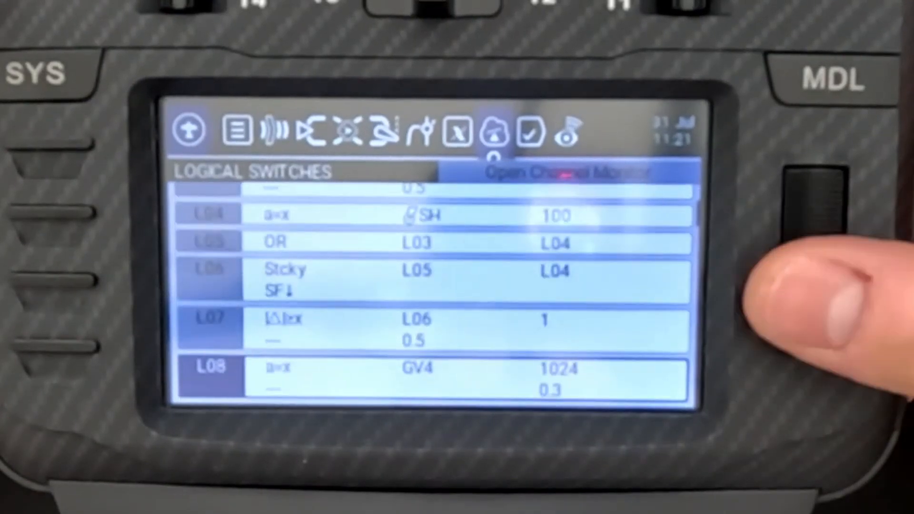
pyautogui.scroll(-3)
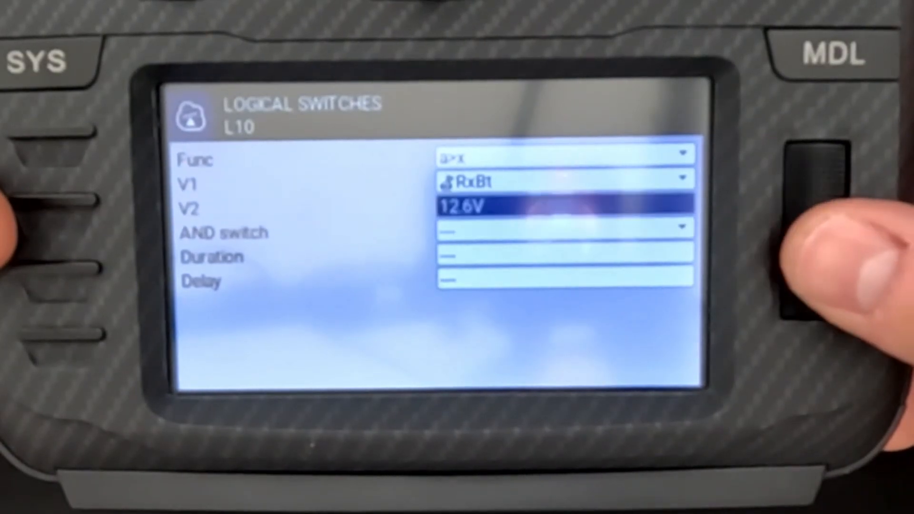
pyautogui.moveTo(815, 274)
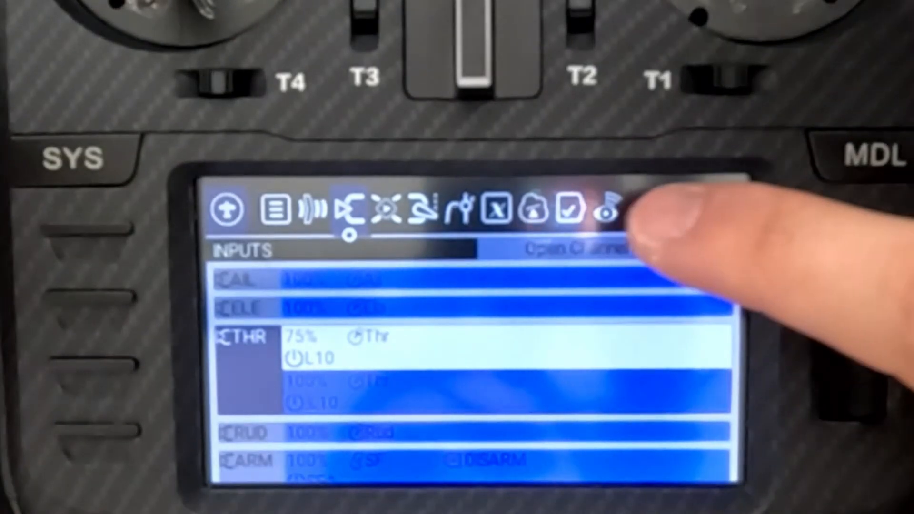
# - Open the Telemetry page showing RSSI alarms and the sensor list
pyautogui.click(567, 210)
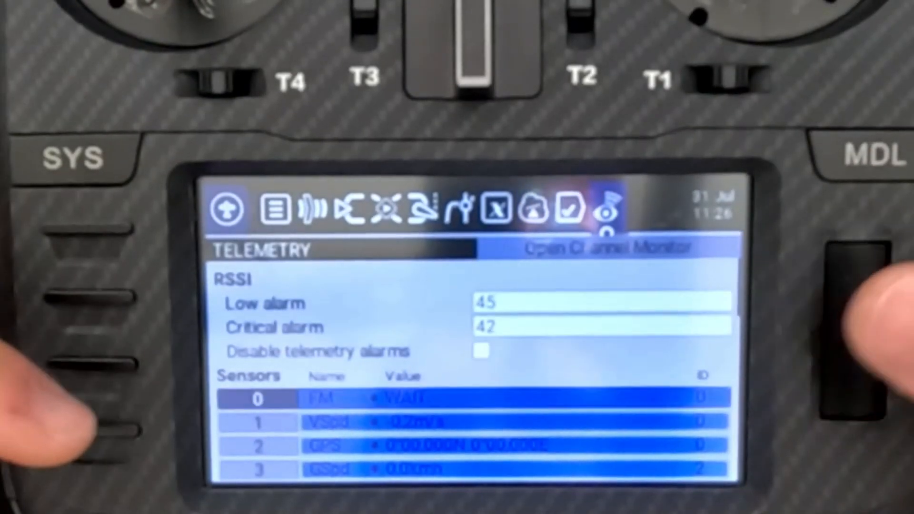
pyautogui.scroll(-3)
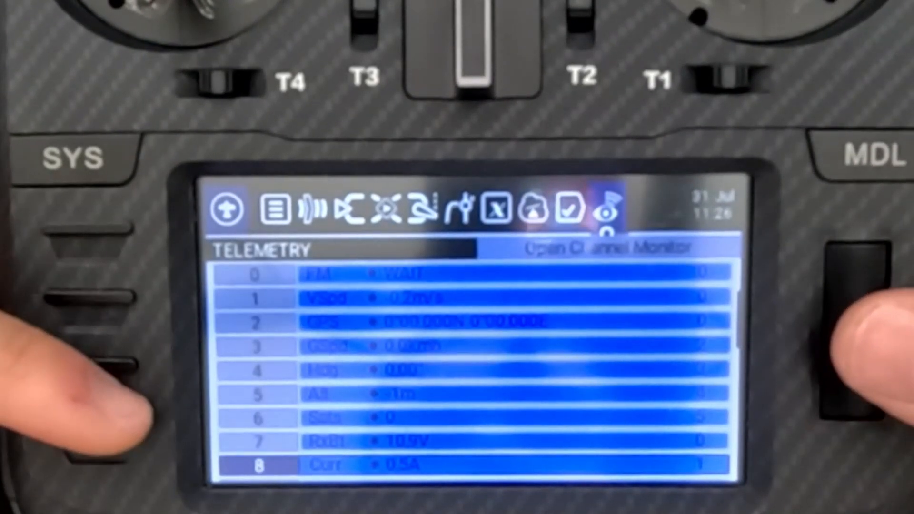